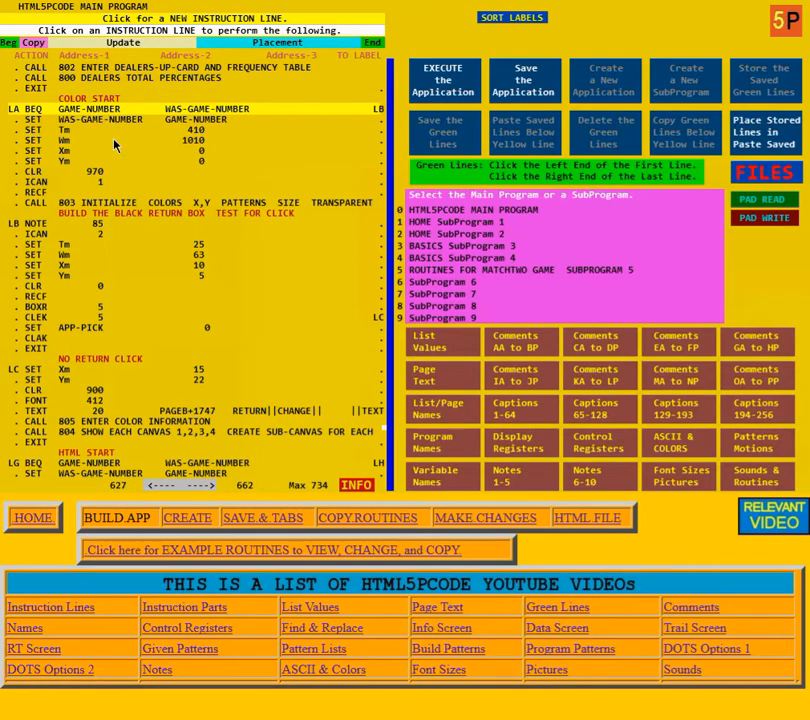
pyautogui.moveTo(114, 144)
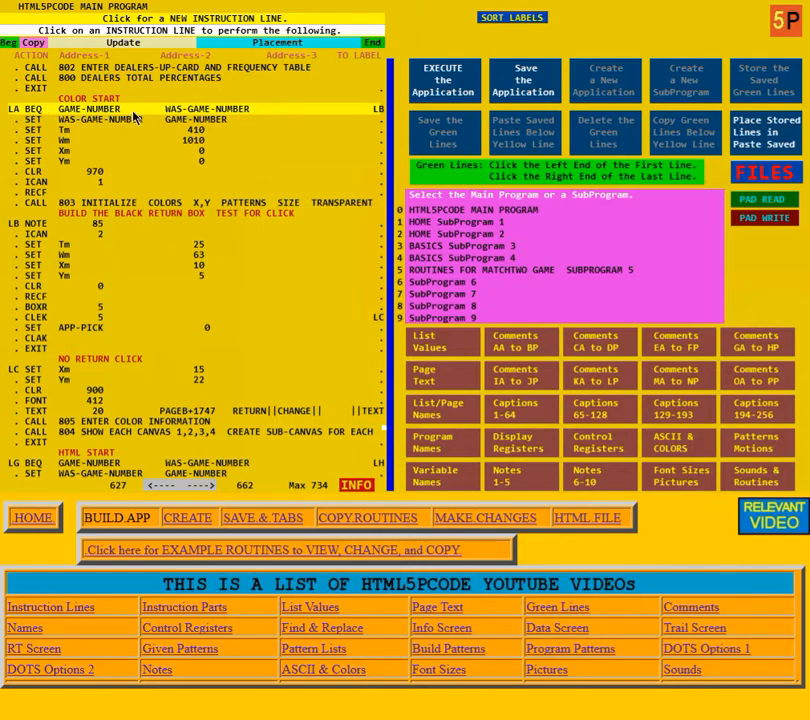
pyautogui.moveTo(132, 120)
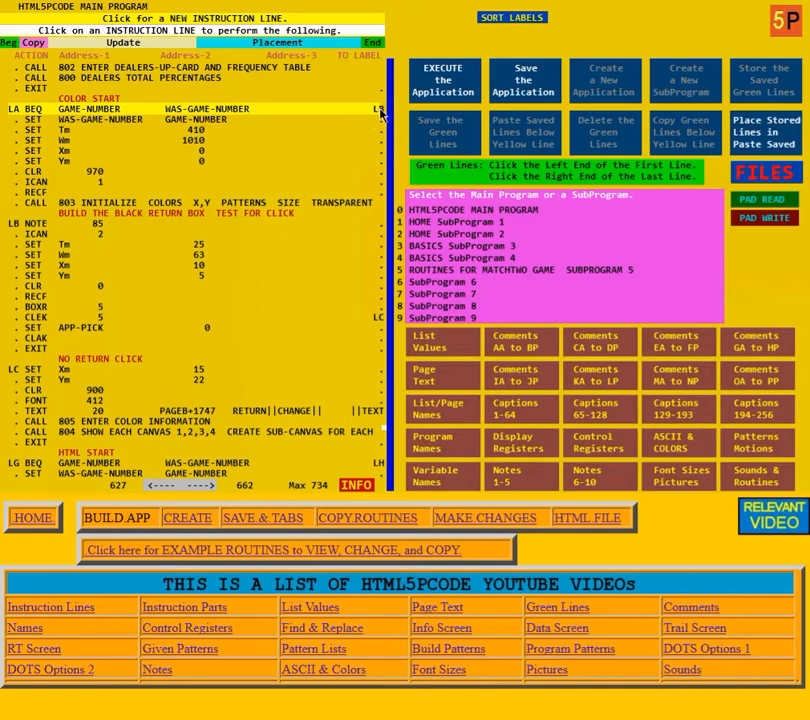
pyautogui.moveTo(224, 120)
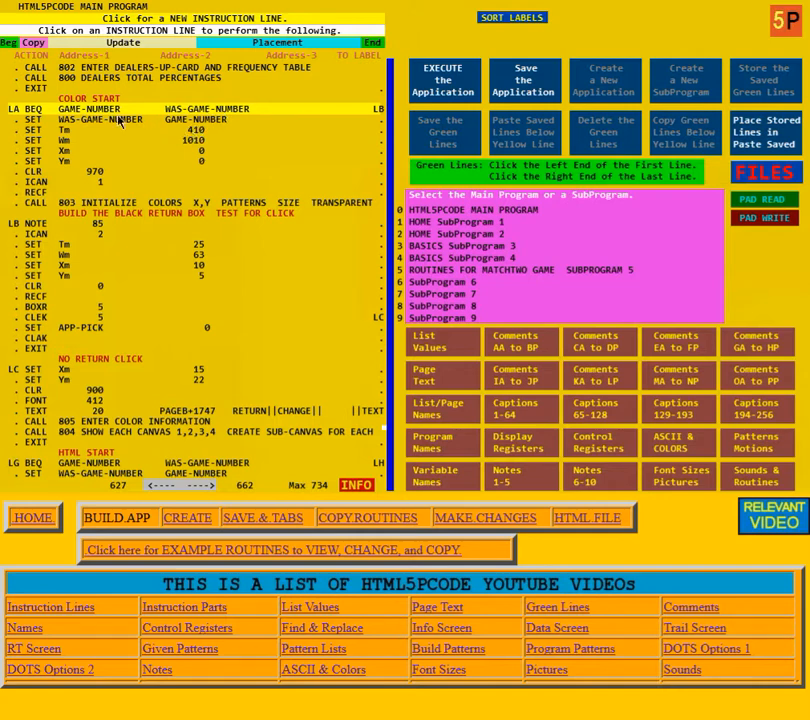
pyautogui.moveTo(136, 128)
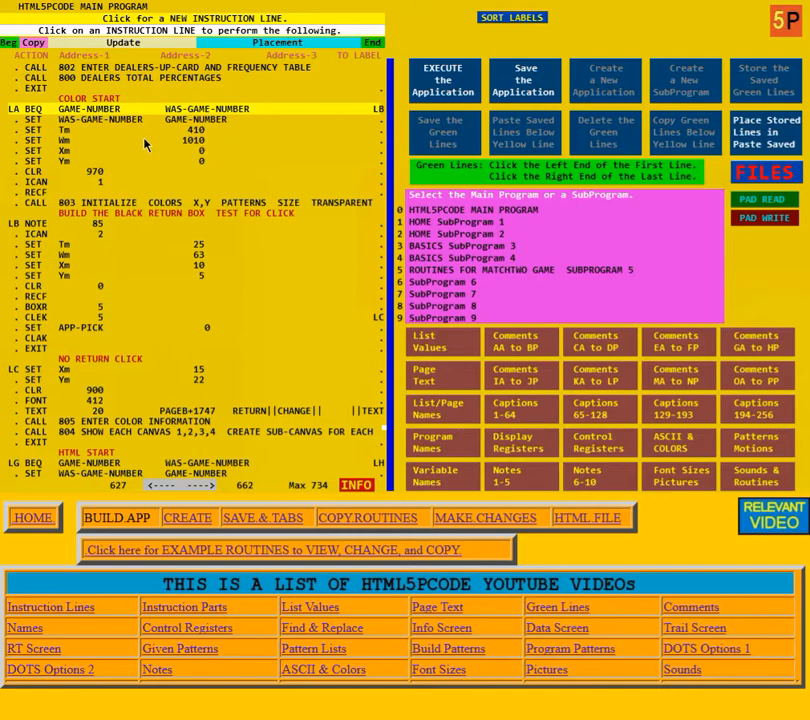
pyautogui.moveTo(80, 212)
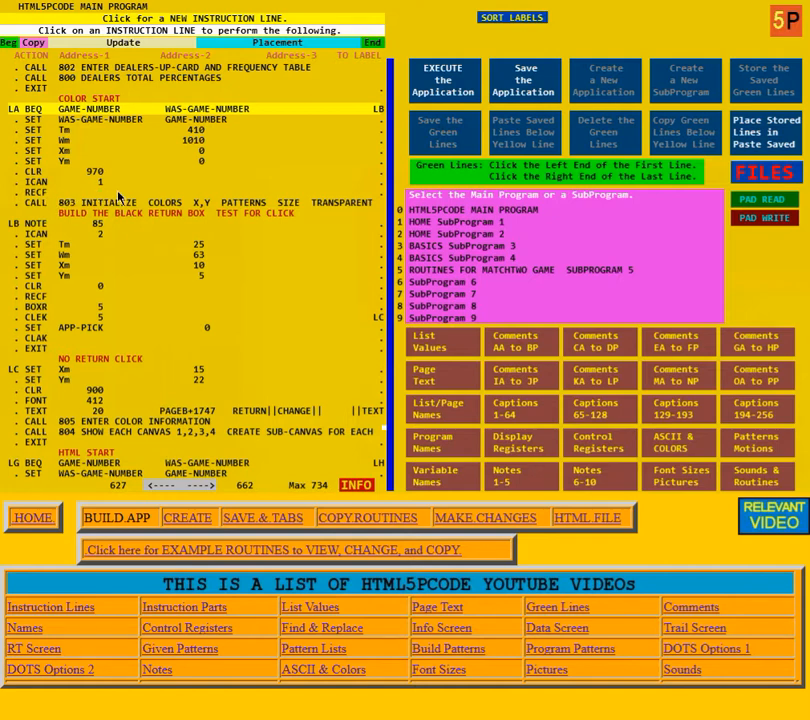
pyautogui.moveTo(120, 192)
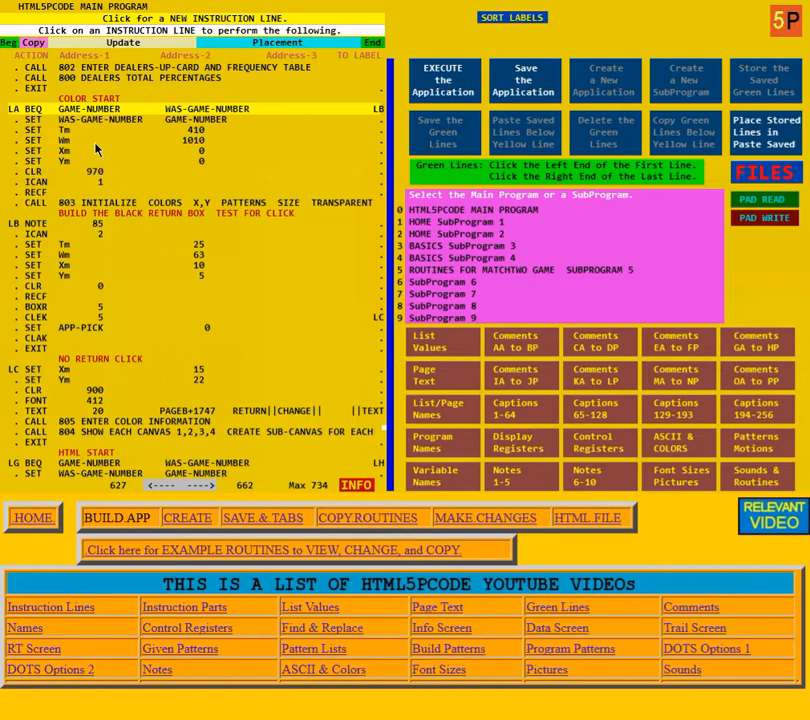
pyautogui.moveTo(184, 148)
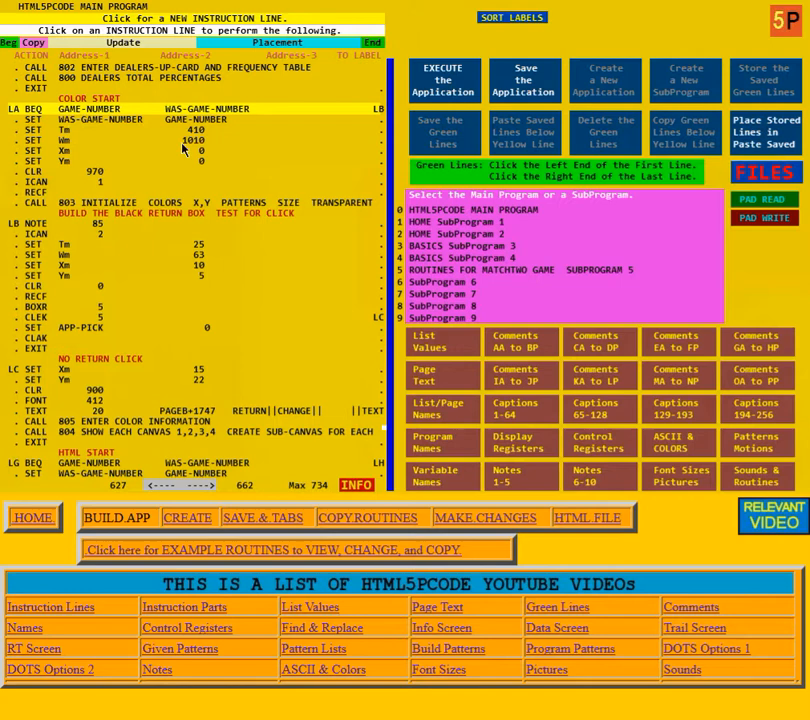
pyautogui.moveTo(204, 160)
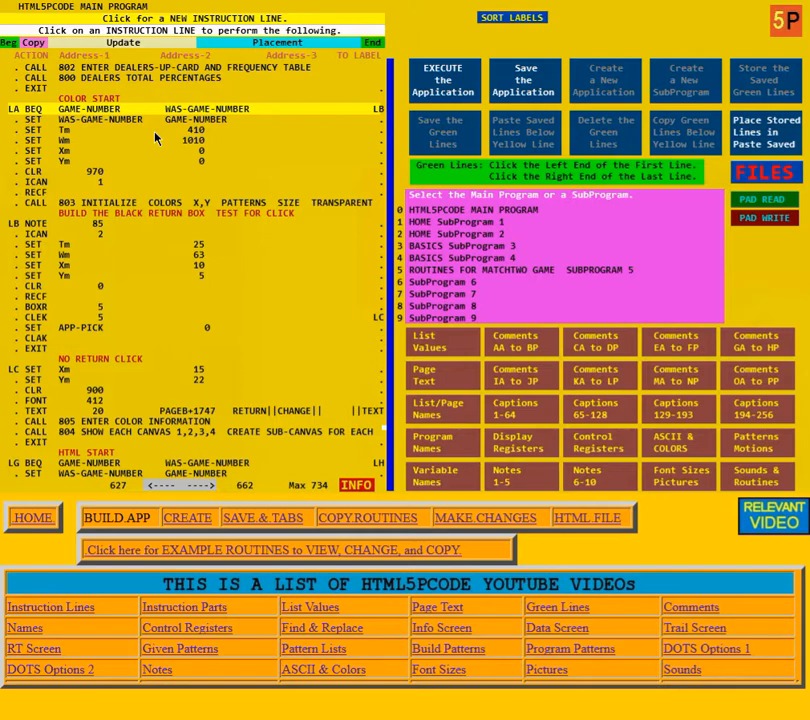
pyautogui.moveTo(148, 140)
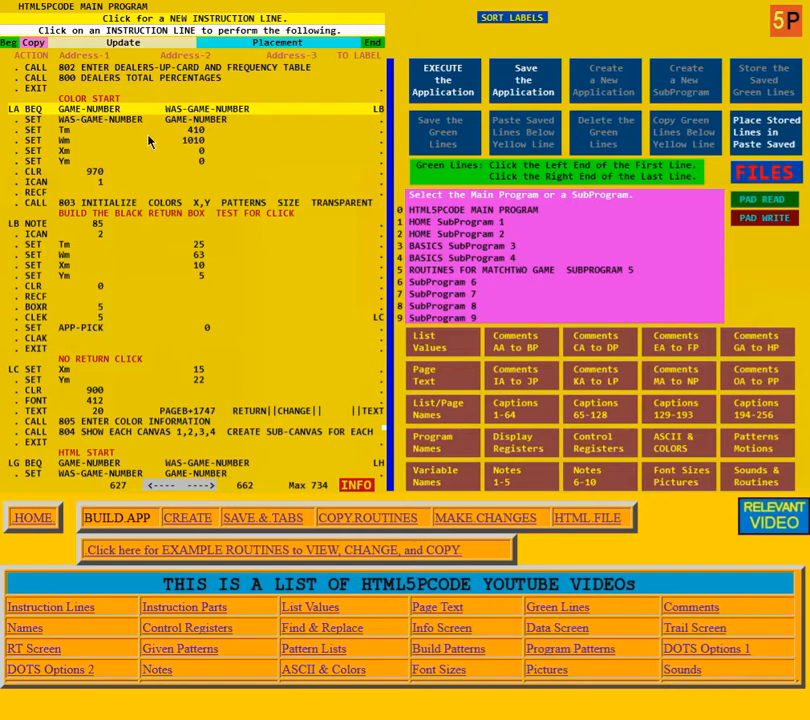
pyautogui.moveTo(156, 168)
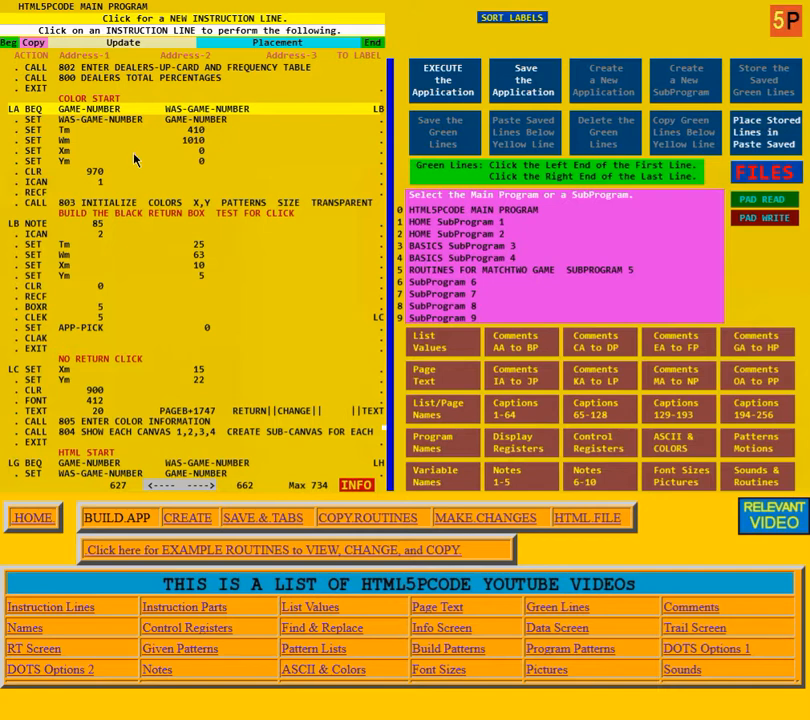
pyautogui.moveTo(206, 160)
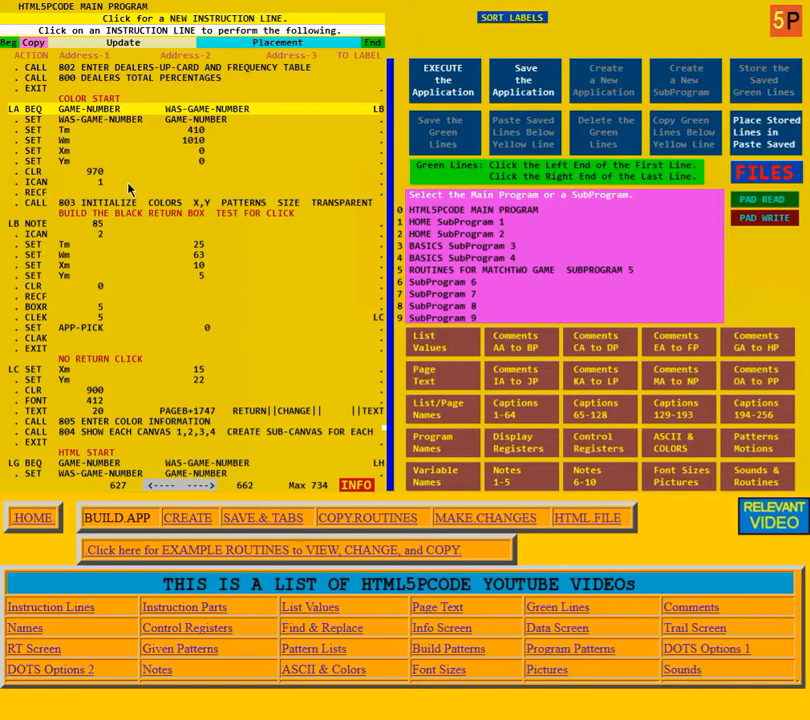
pyautogui.moveTo(122, 190)
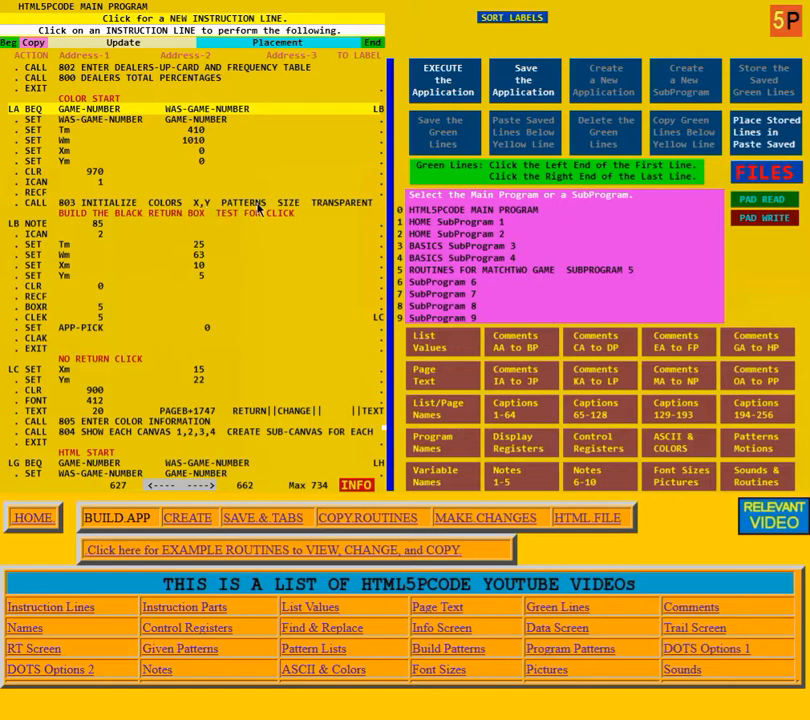
pyautogui.moveTo(288, 206)
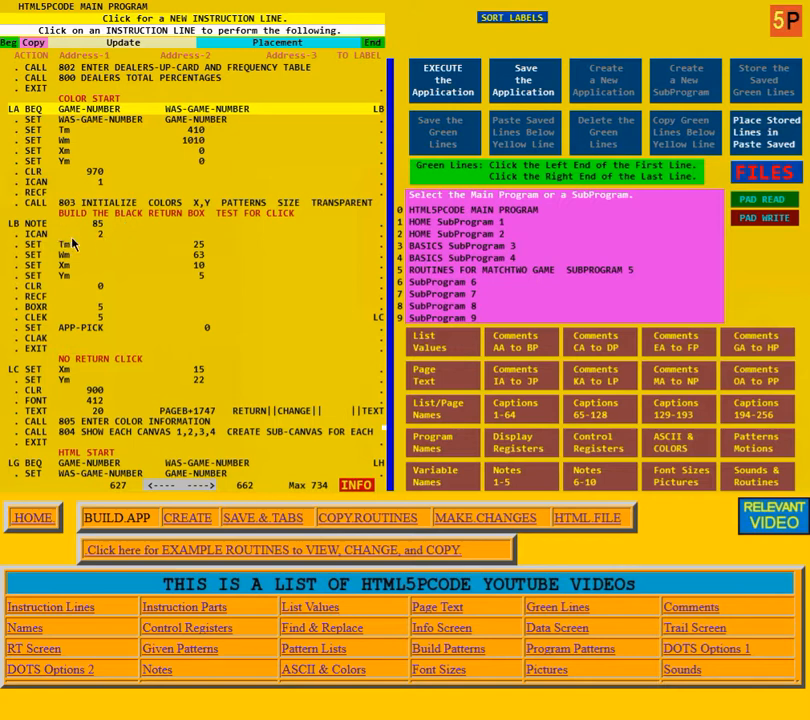
pyautogui.moveTo(116, 236)
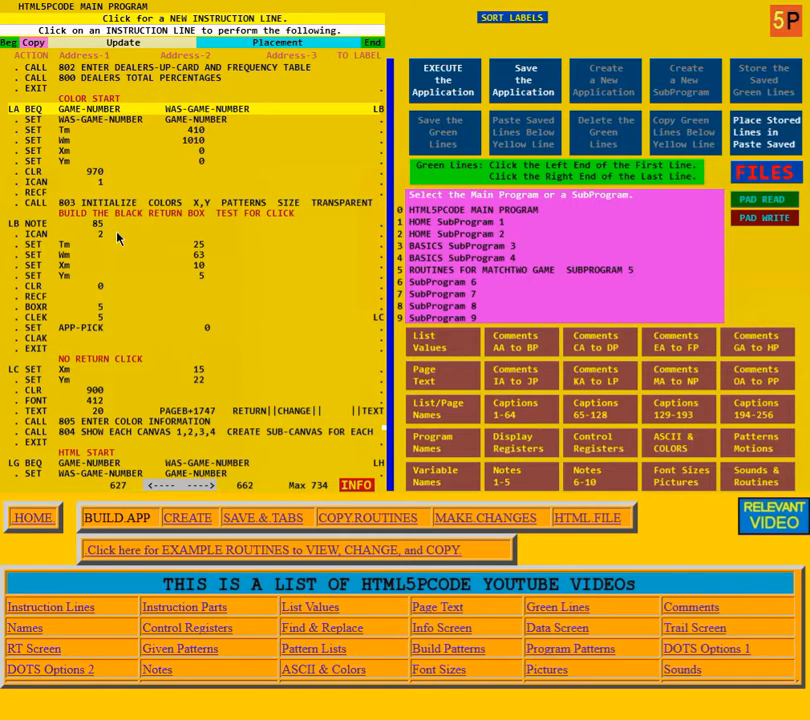
pyautogui.moveTo(90, 264)
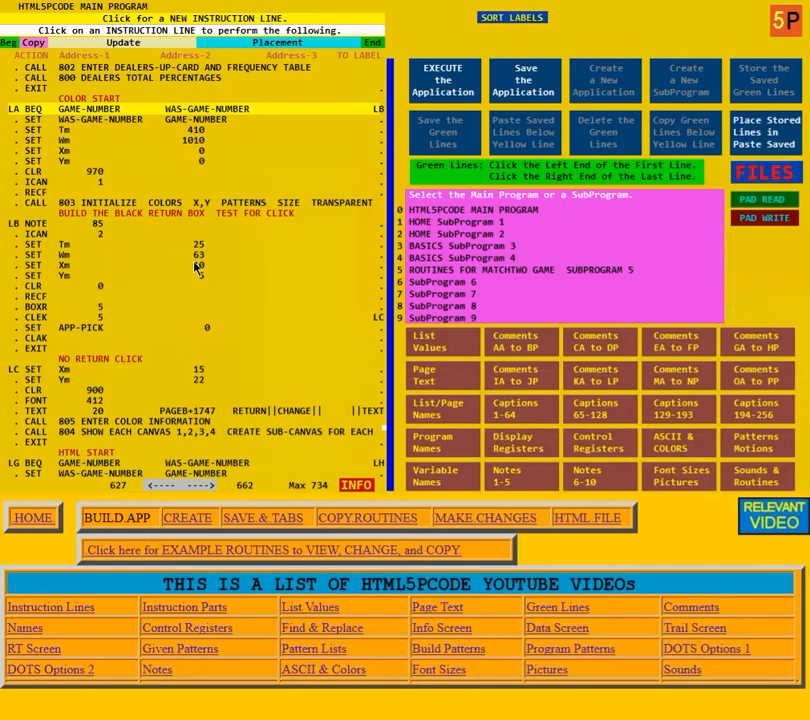
pyautogui.moveTo(220, 262)
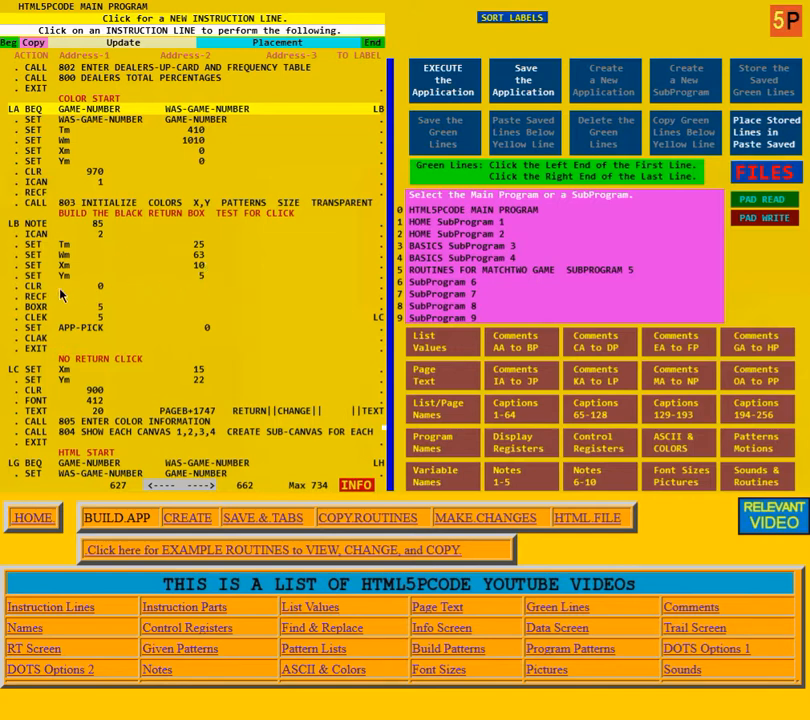
pyautogui.moveTo(120, 290)
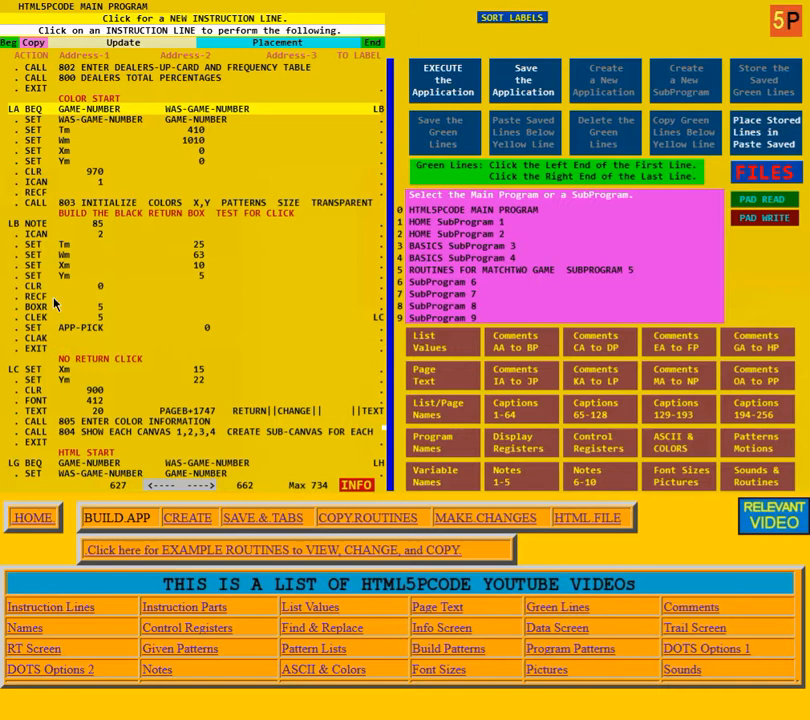
pyautogui.moveTo(132, 304)
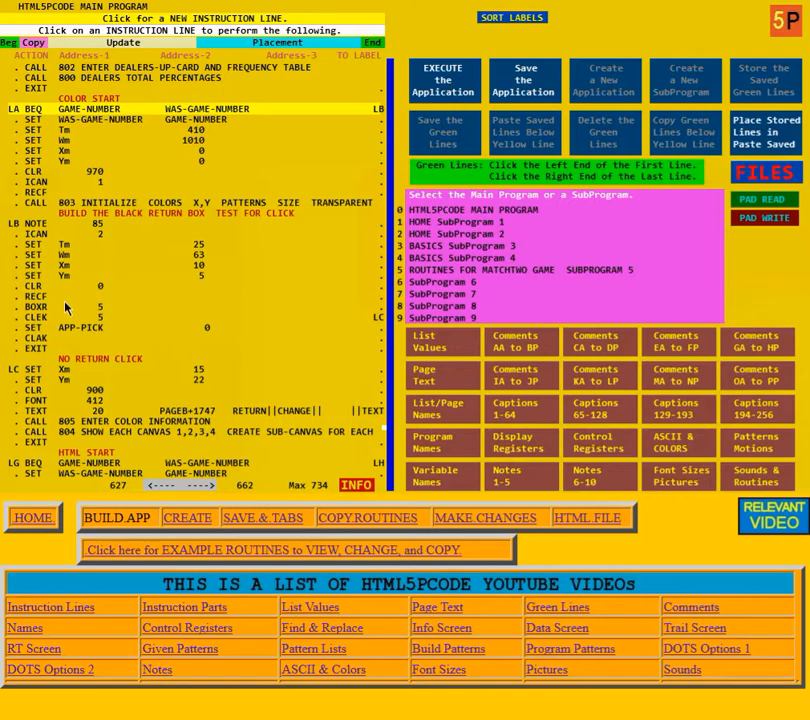
pyautogui.moveTo(120, 316)
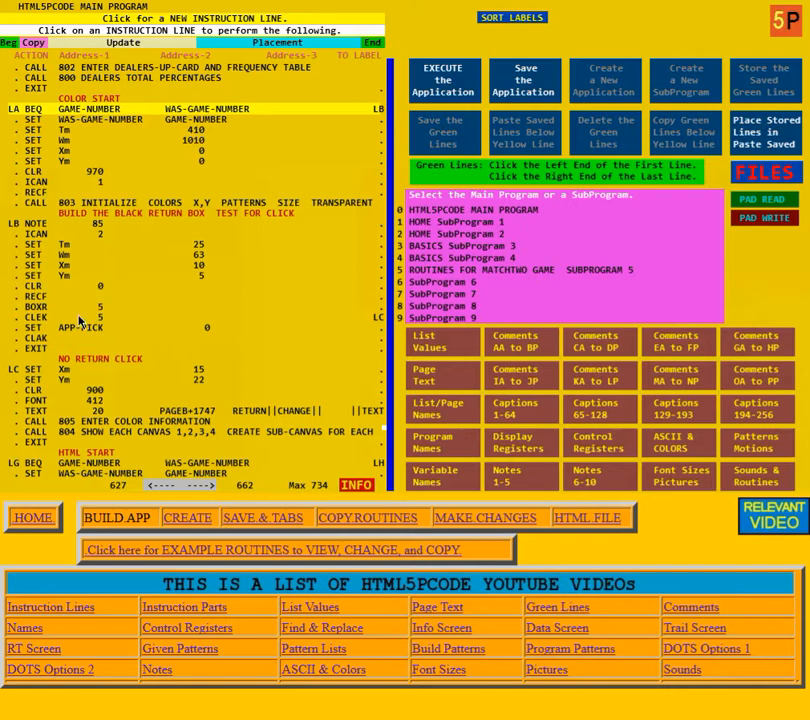
pyautogui.moveTo(132, 316)
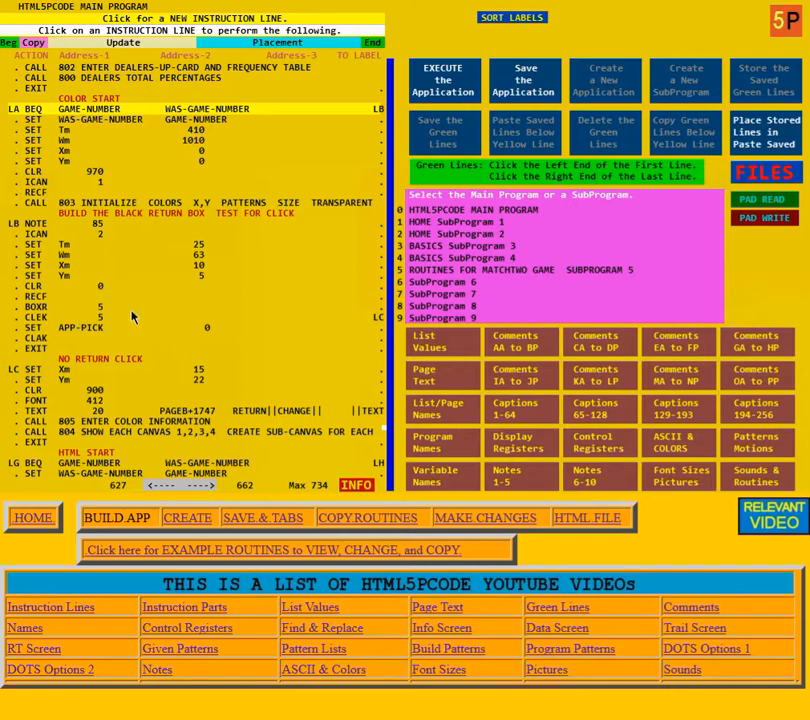
pyautogui.moveTo(166, 328)
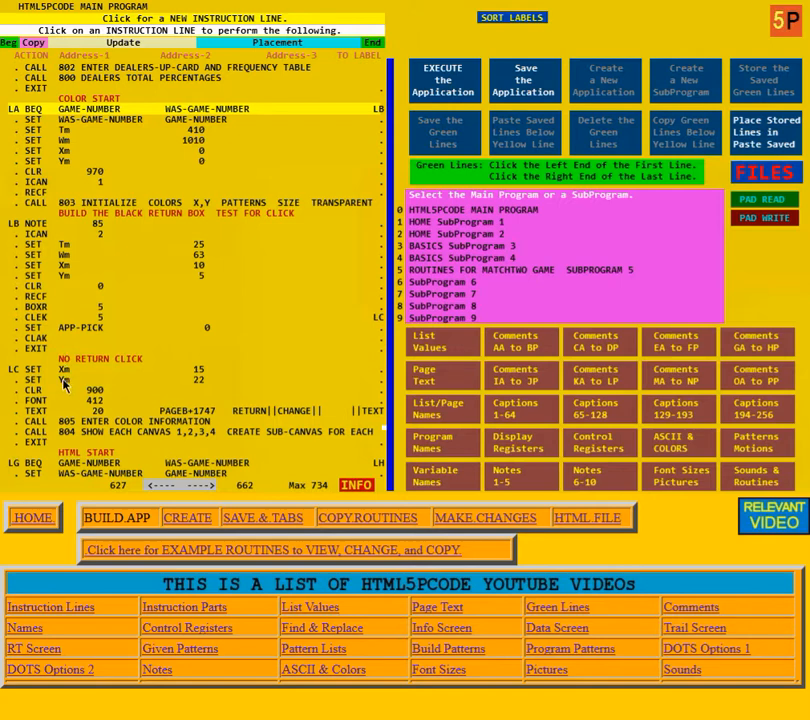
pyautogui.moveTo(112, 328)
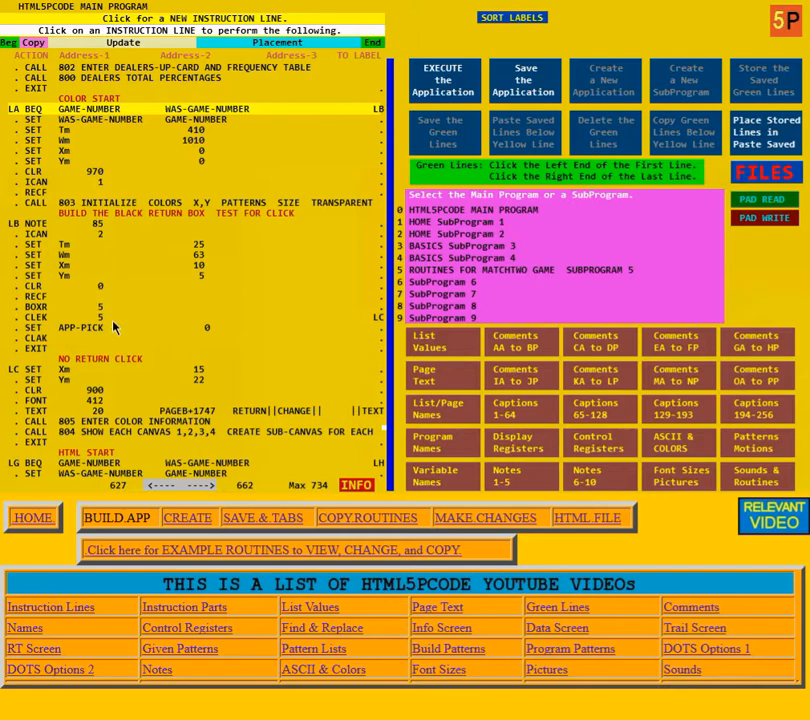
pyautogui.moveTo(182, 330)
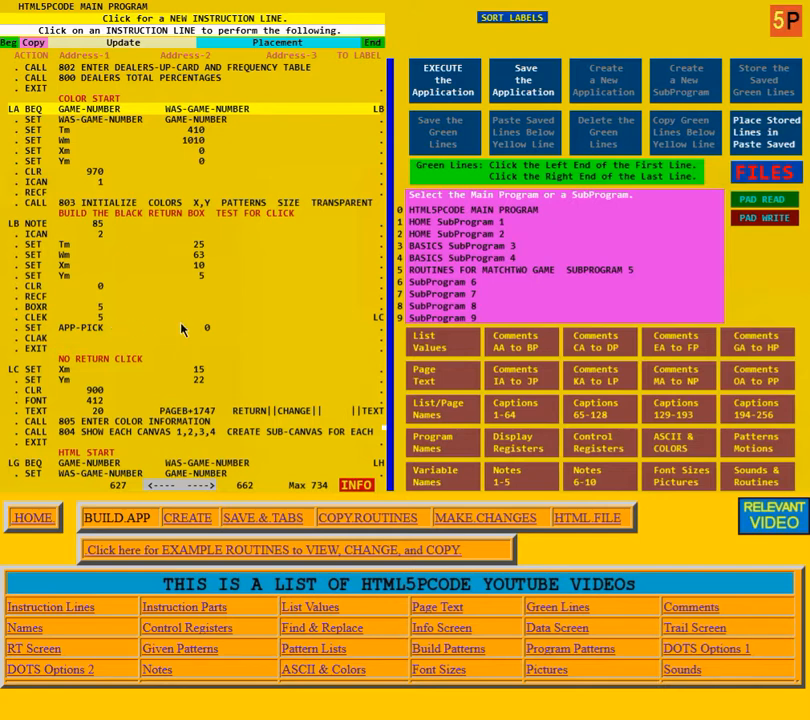
pyautogui.moveTo(194, 336)
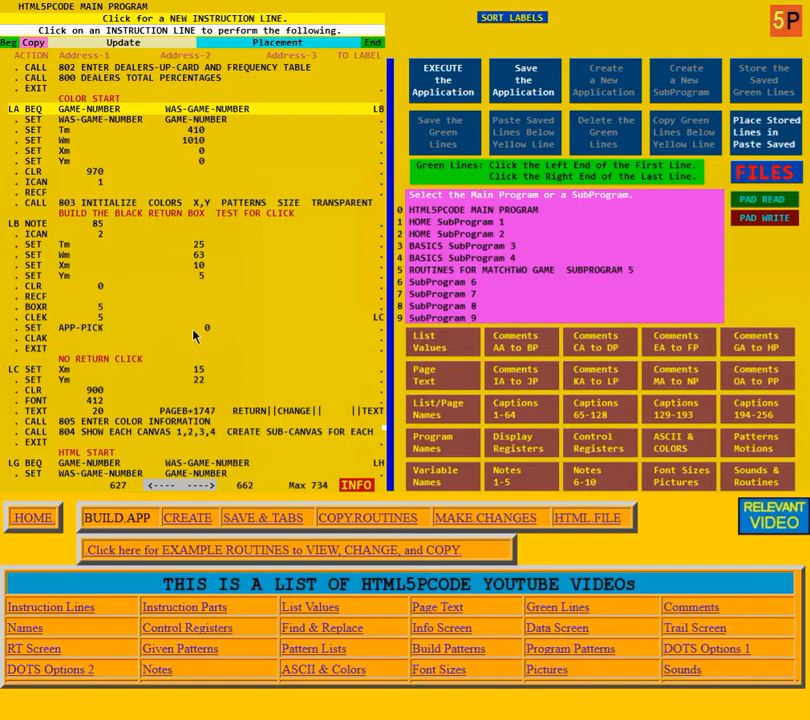
pyautogui.moveTo(216, 332)
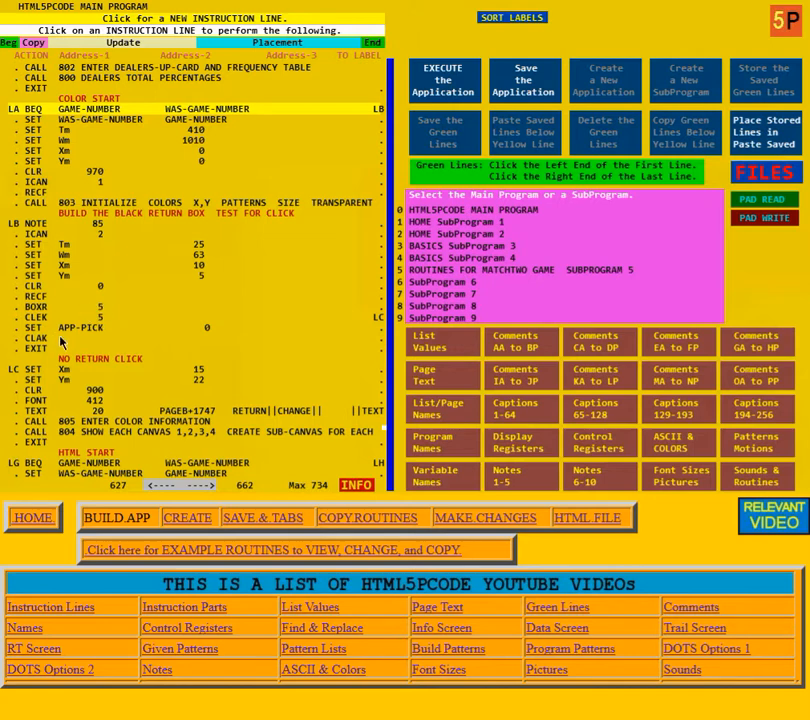
pyautogui.moveTo(98, 338)
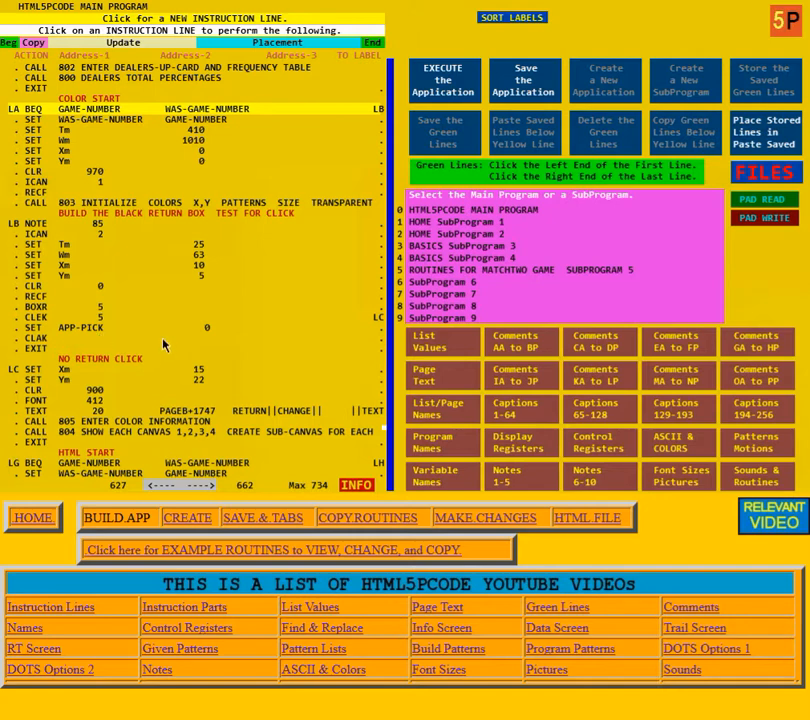
pyautogui.moveTo(140, 342)
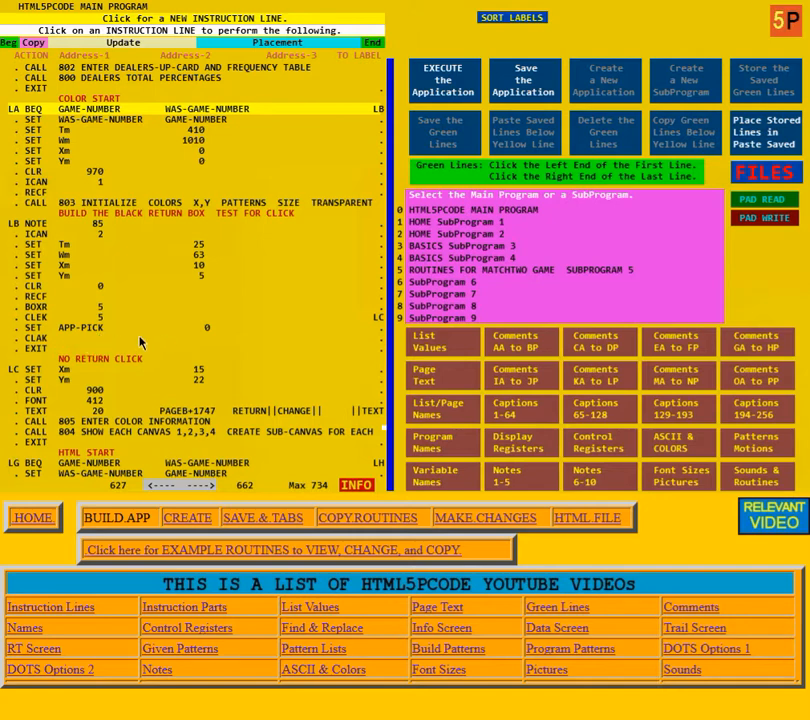
pyautogui.moveTo(60, 356)
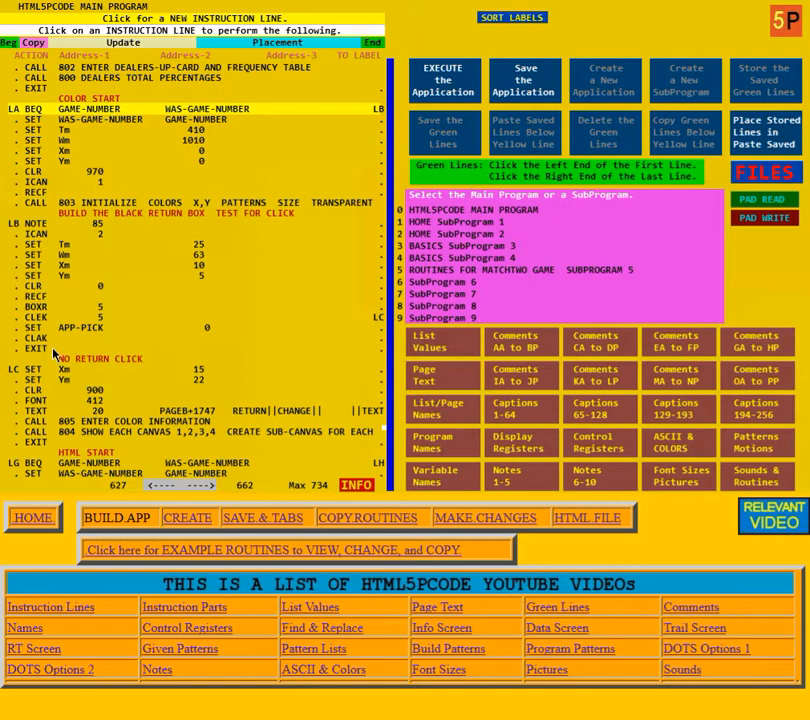
pyautogui.moveTo(96, 338)
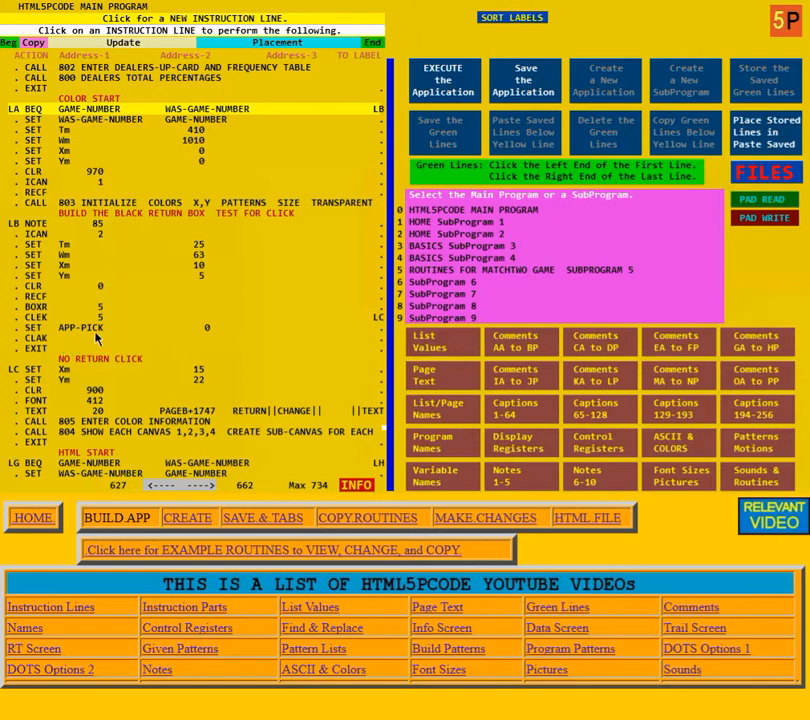
pyautogui.moveTo(102, 332)
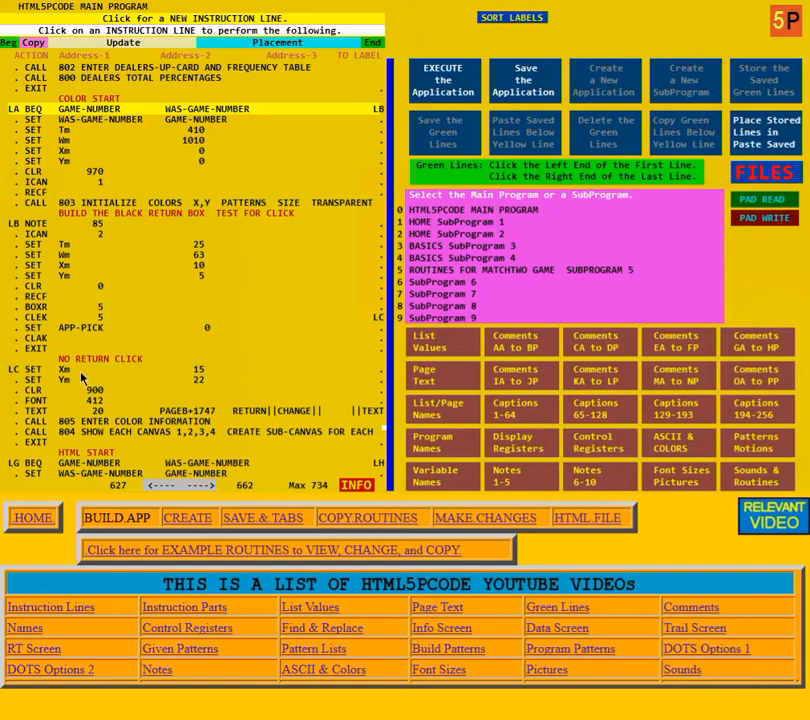
pyautogui.moveTo(188, 388)
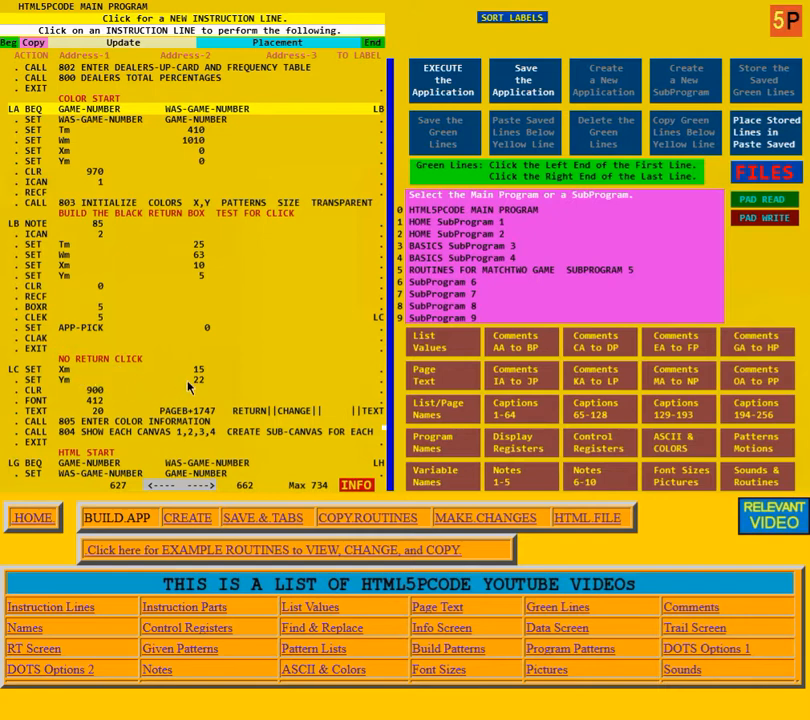
pyautogui.moveTo(176, 380)
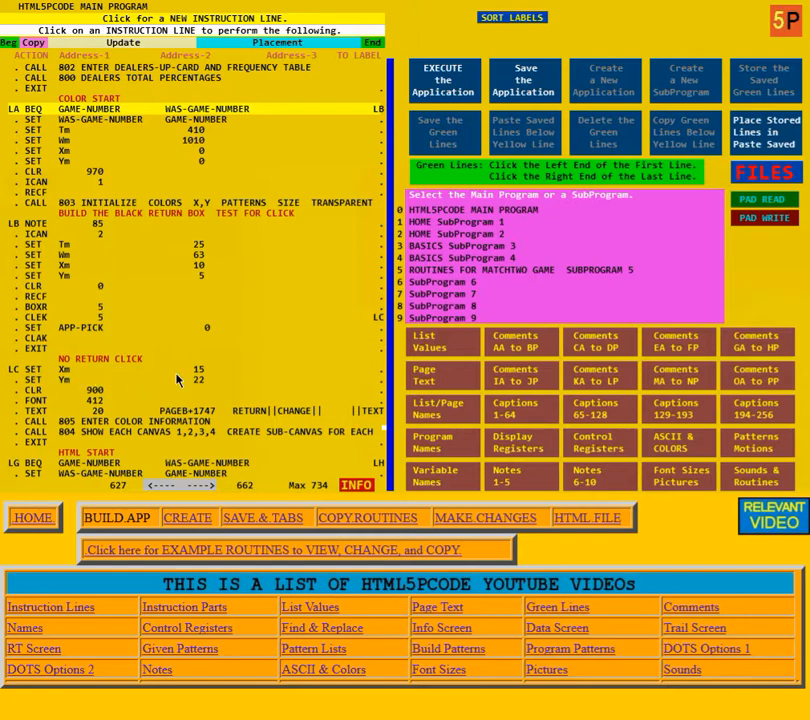
pyautogui.moveTo(116, 388)
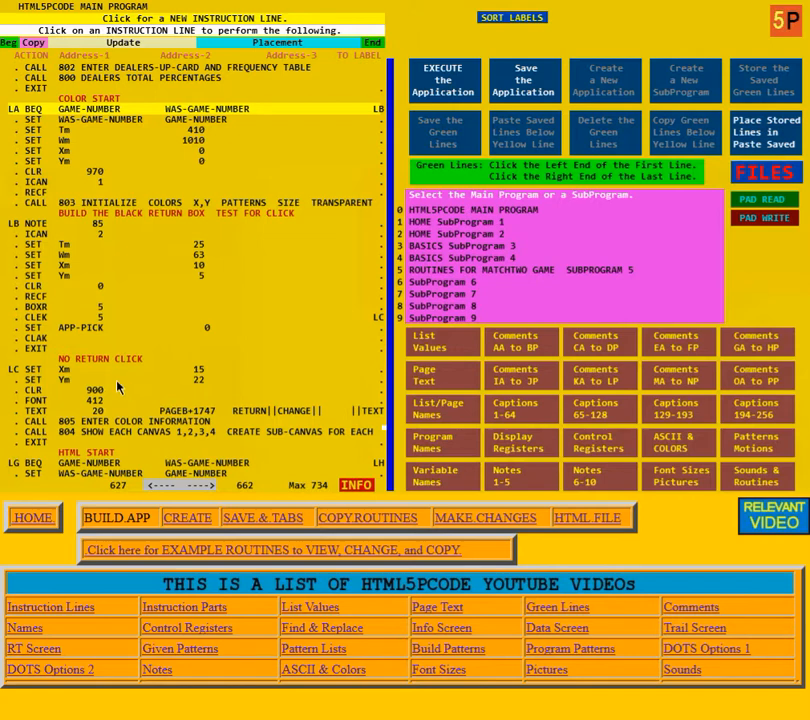
pyautogui.moveTo(116, 388)
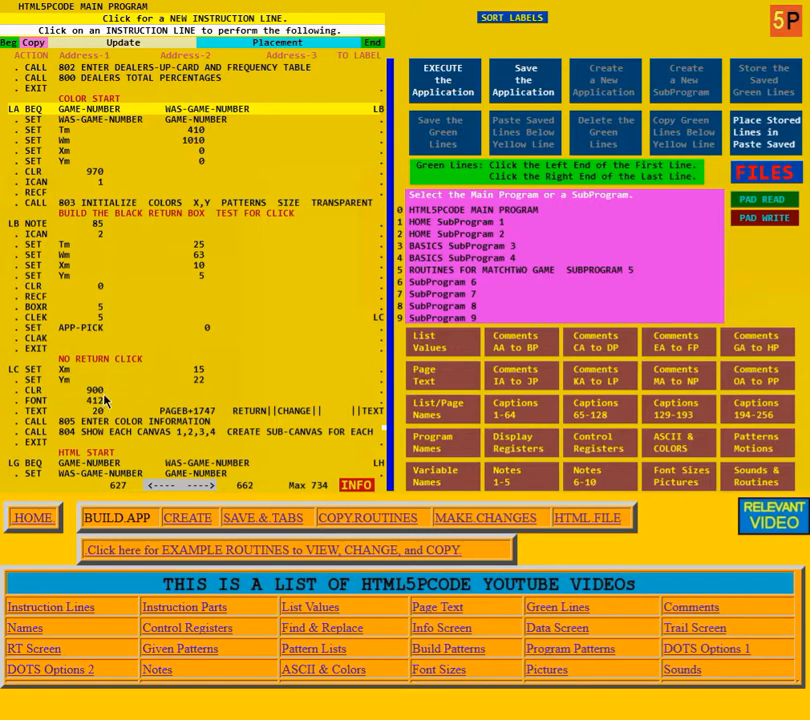
pyautogui.moveTo(78, 408)
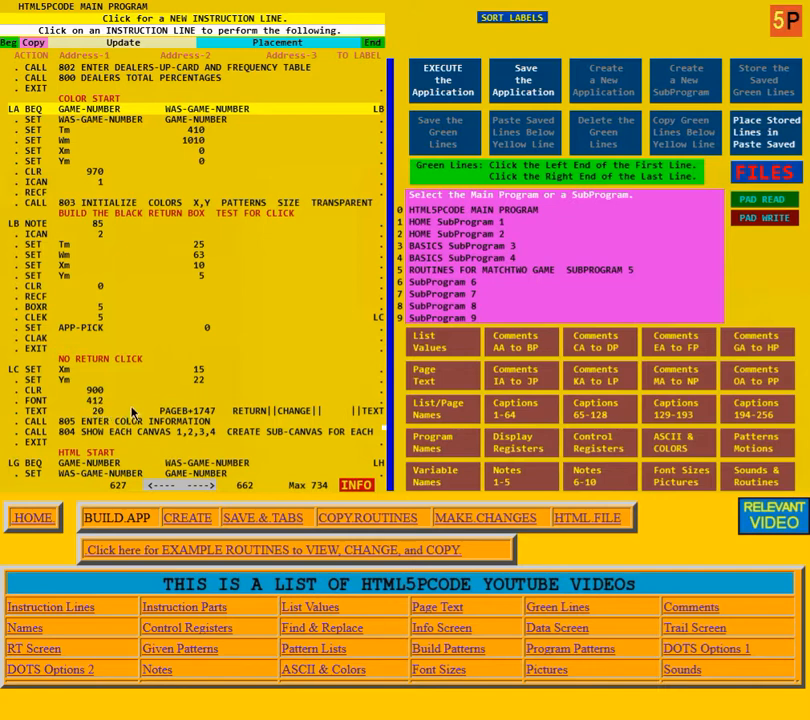
pyautogui.moveTo(252, 420)
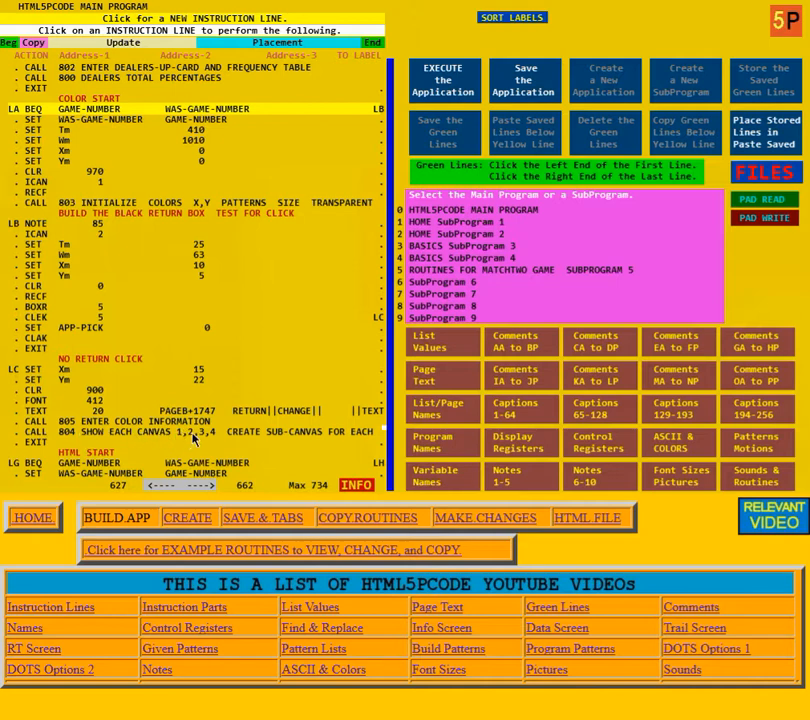
pyautogui.moveTo(210, 442)
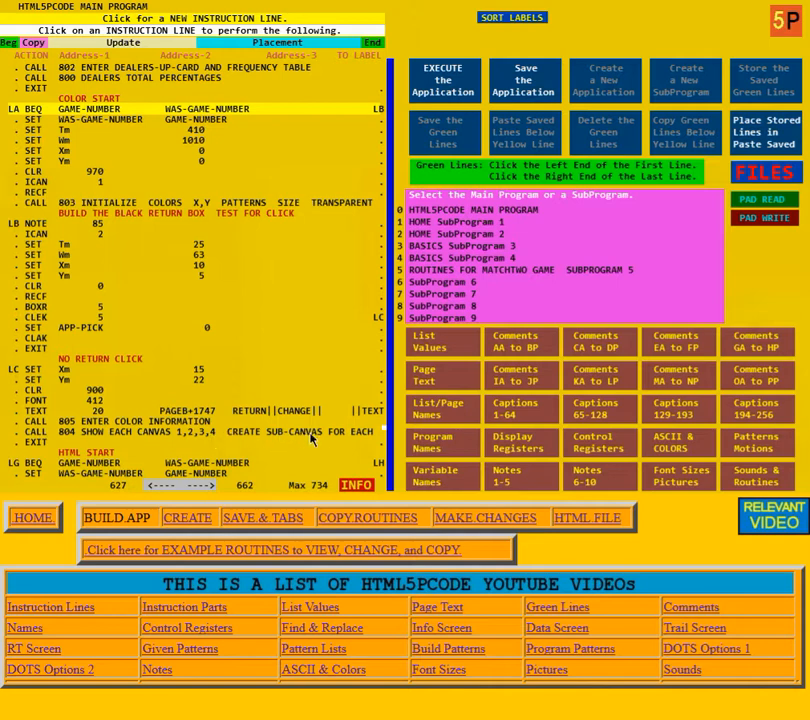
pyautogui.moveTo(370, 432)
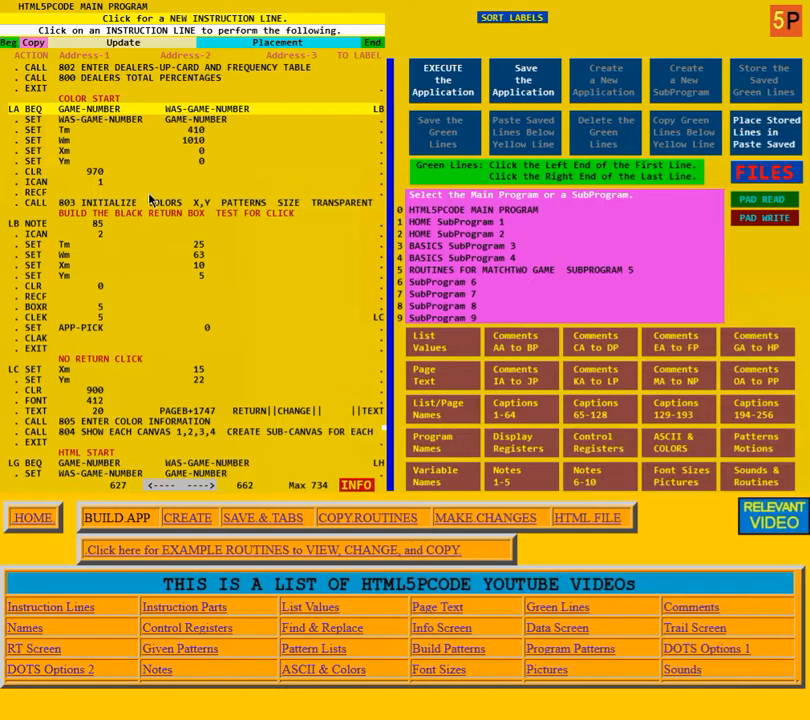
pyautogui.moveTo(244, 218)
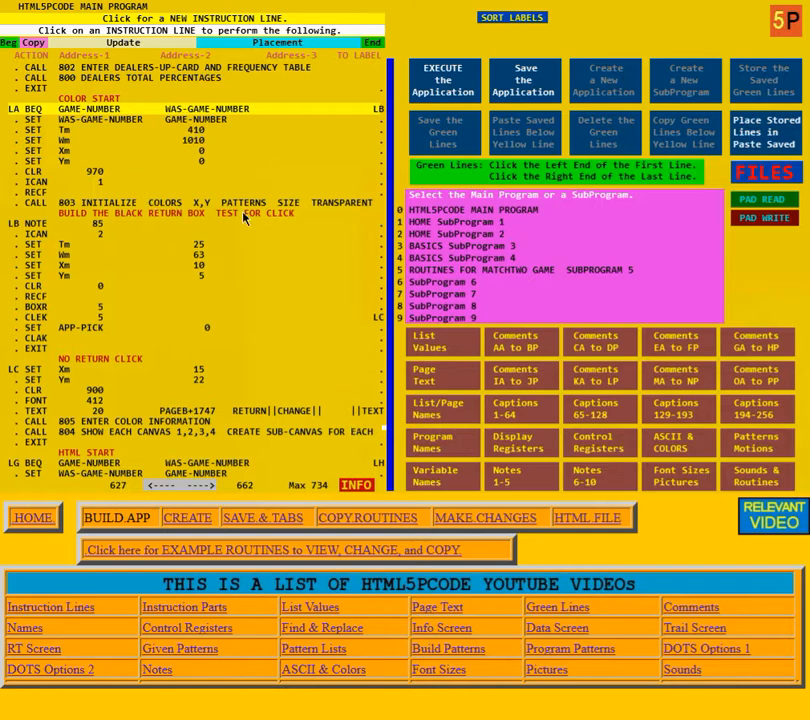